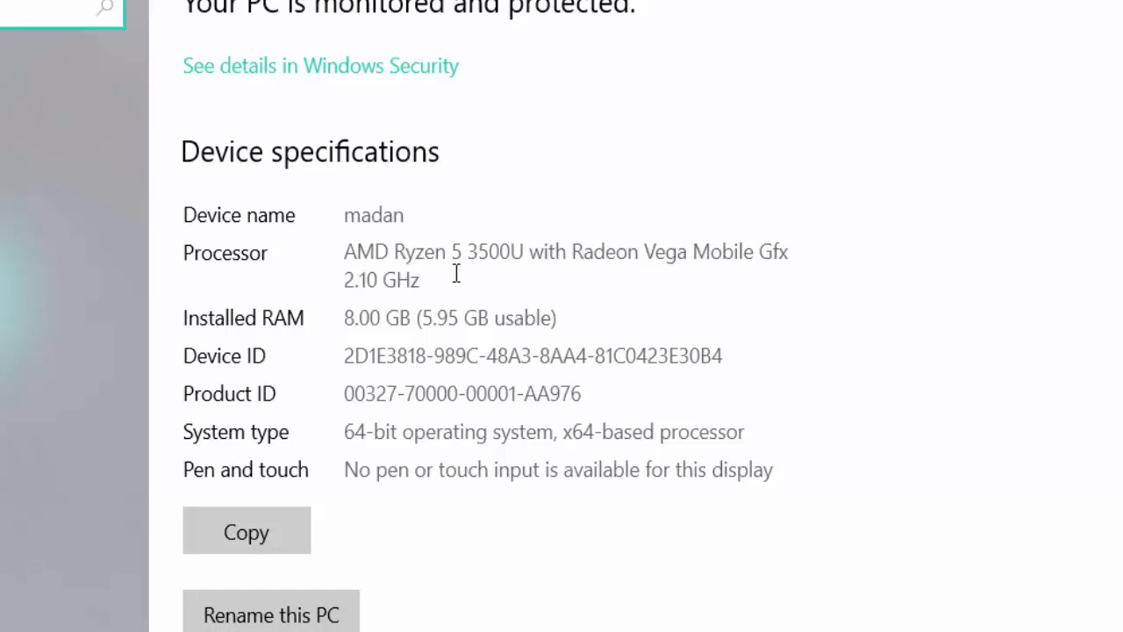
{"action": "mouse_move", "coordinate": [506, 261]}
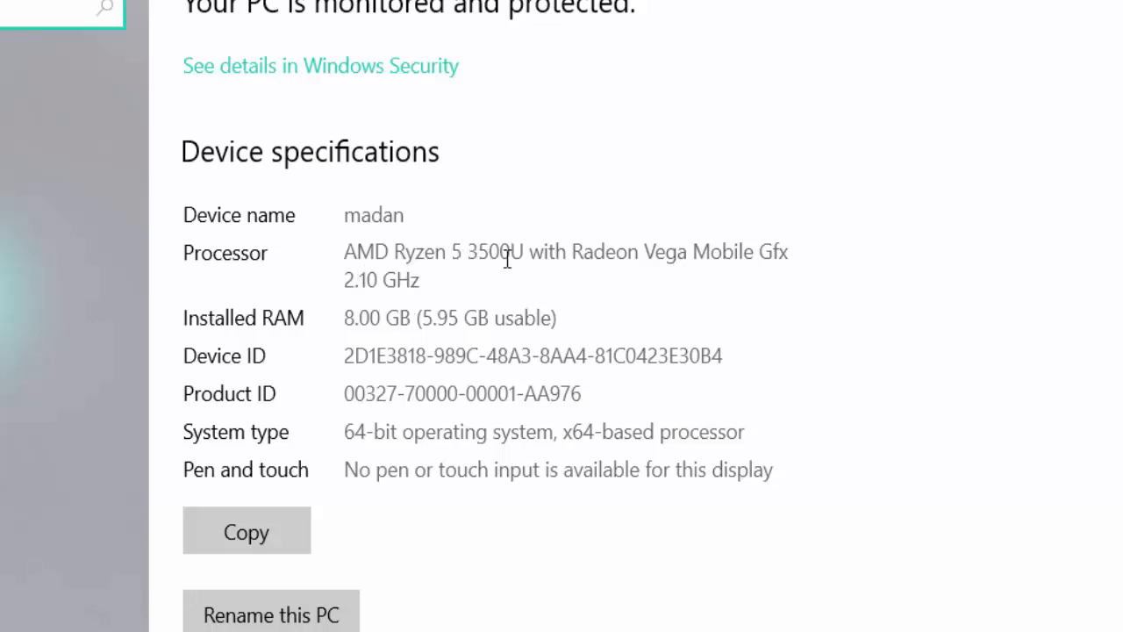
{"action": "mouse_move", "coordinate": [674, 264]}
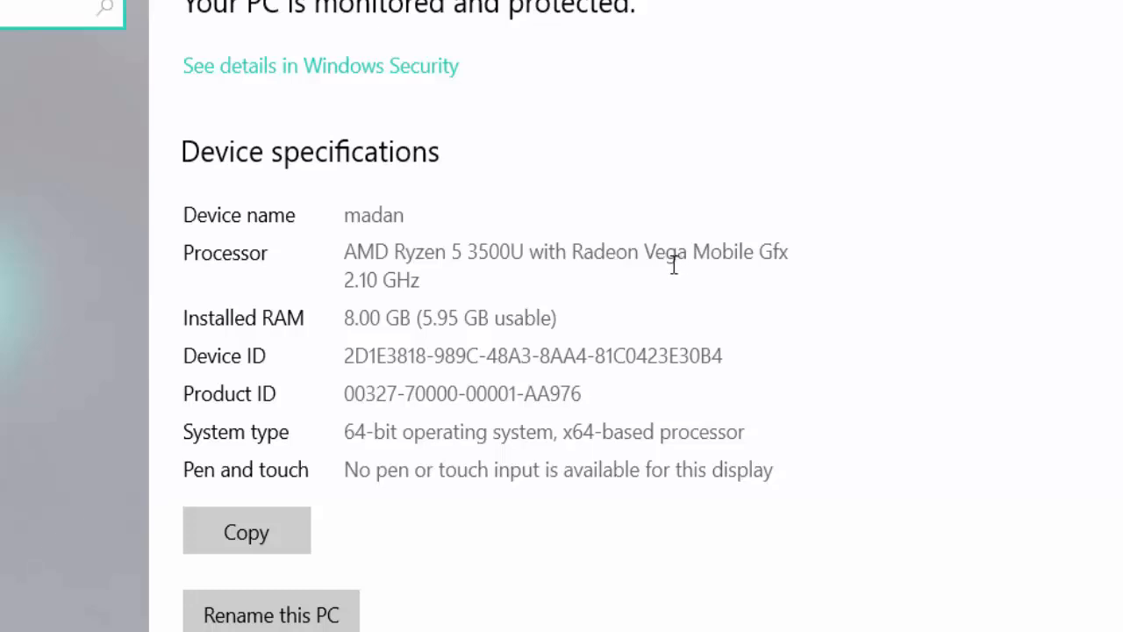
{"action": "mouse_move", "coordinate": [772, 255]}
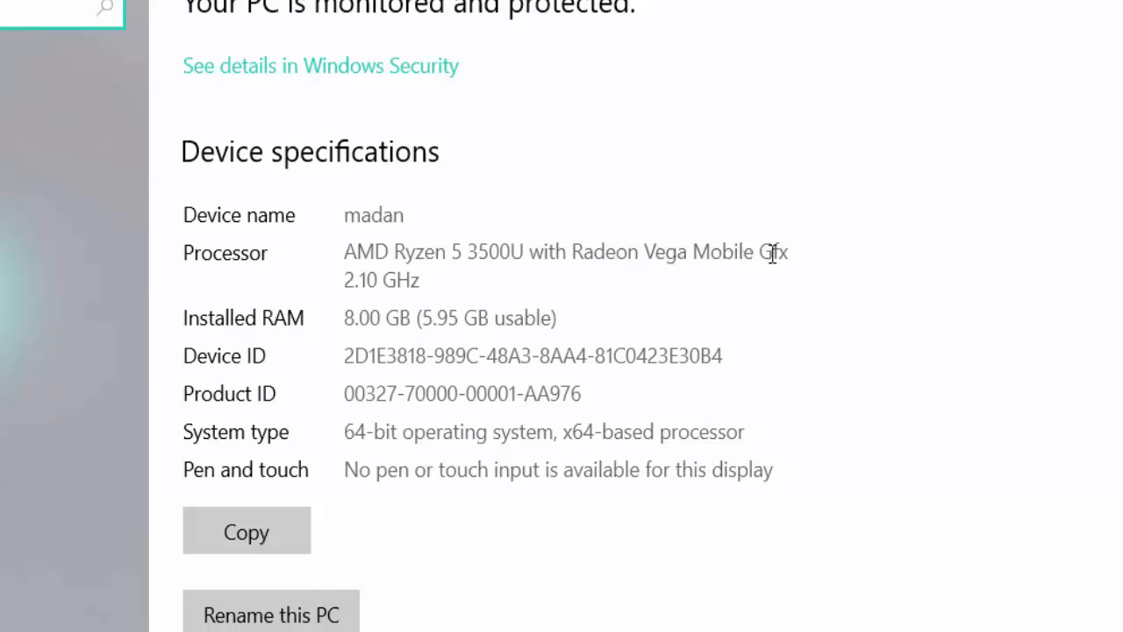
{"action": "mouse_move", "coordinate": [390, 280]}
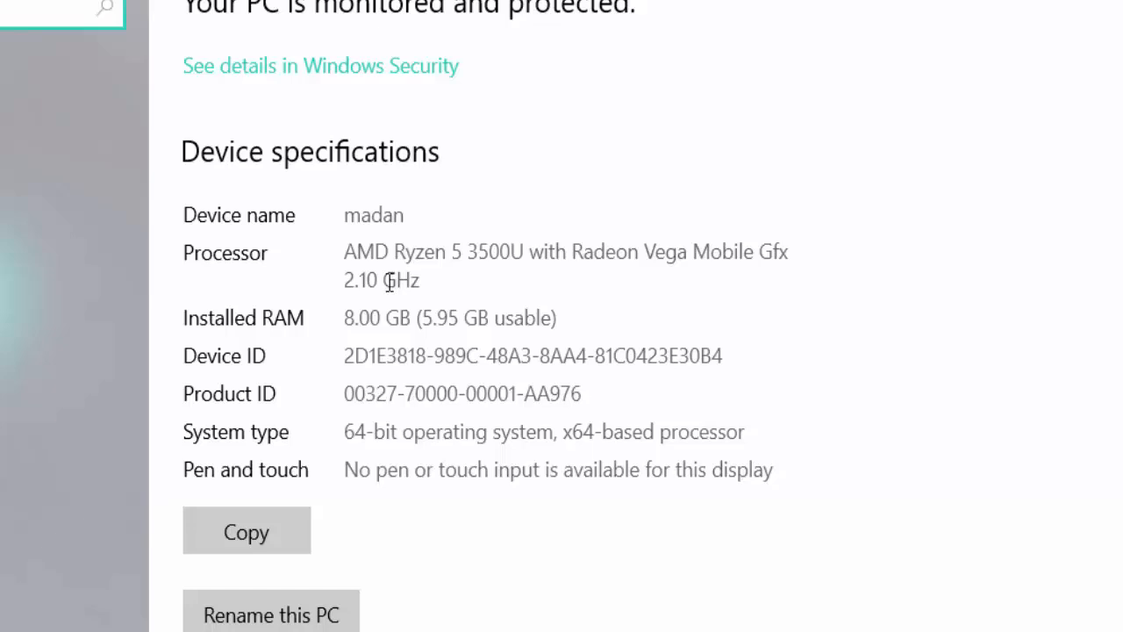
{"action": "mouse_move", "coordinate": [453, 342]}
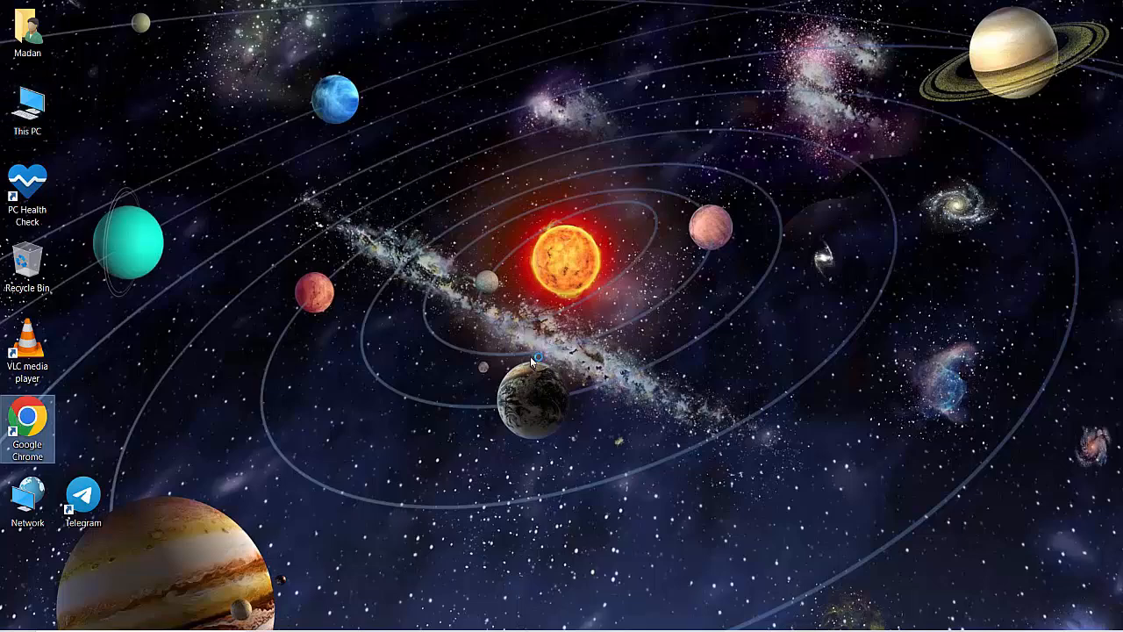
Launch Chrome and search Google for 'windos 11 systrm requirement'
{"action": "double_click", "coordinate": [28, 423]}
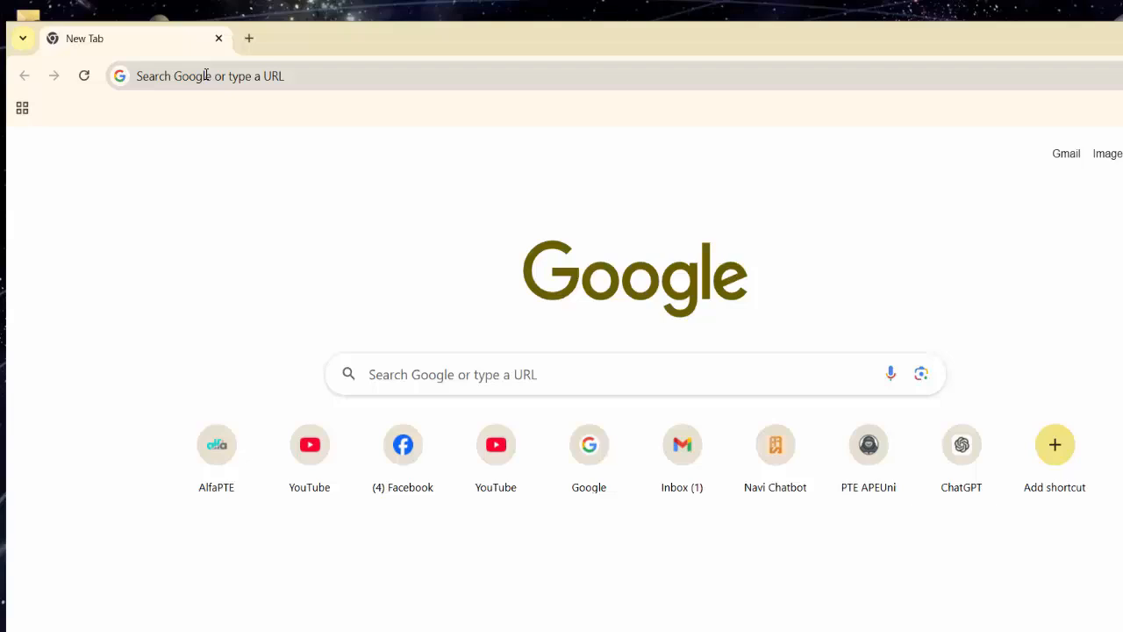
{"action": "type", "text": "w"}
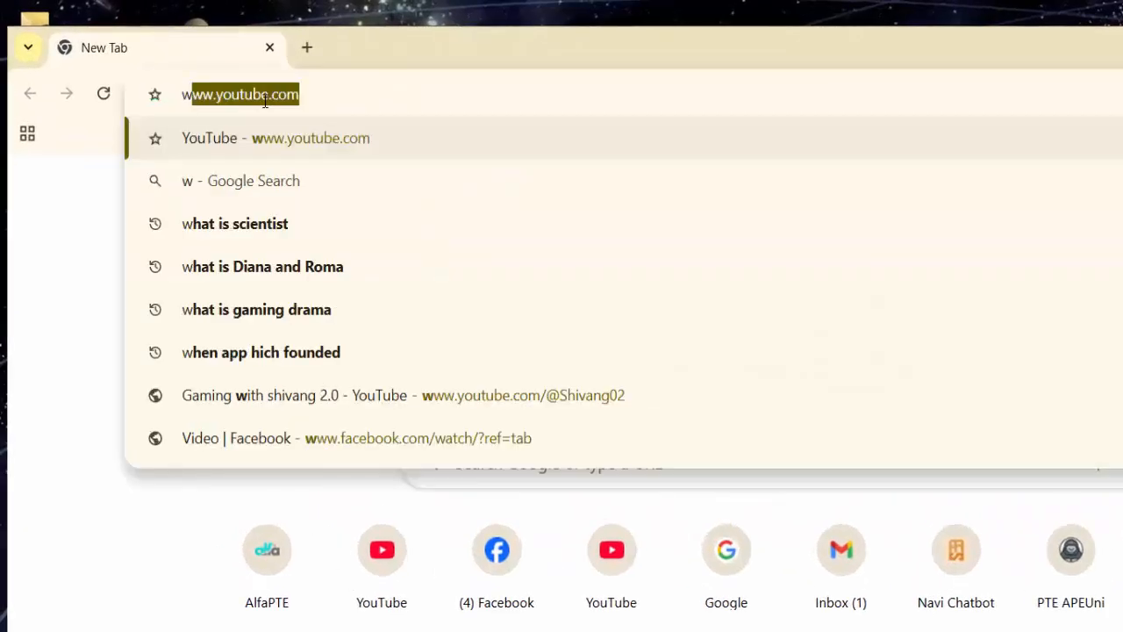
{"action": "type", "text": "windos"}
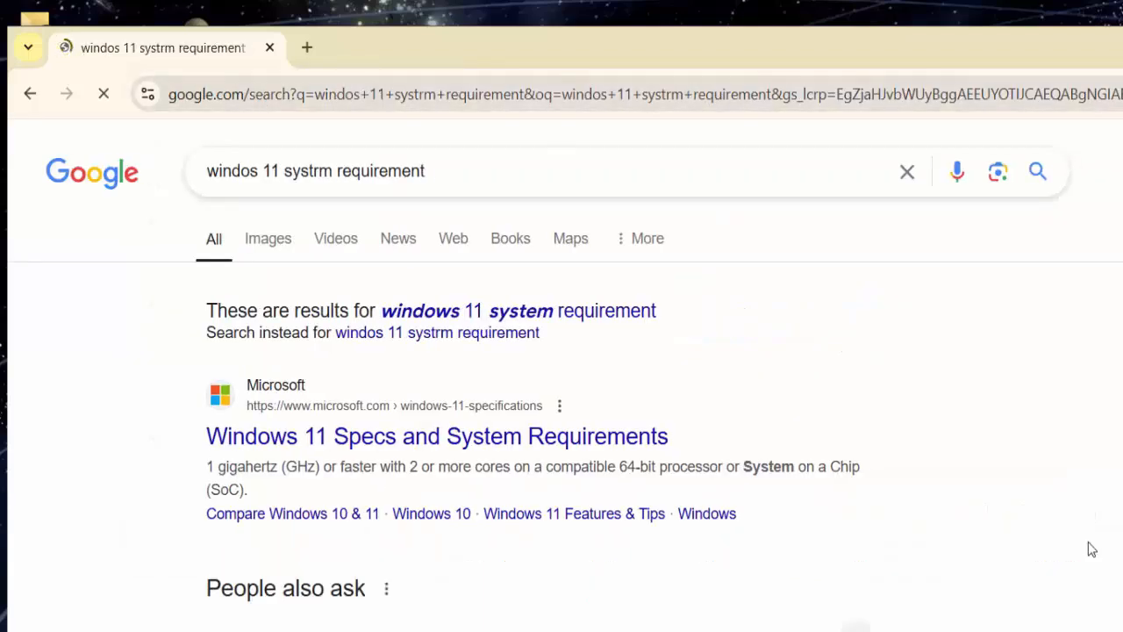
Open Microsoft's Windows 11 specs page and follow the System firmware 'here' link near the TPM row
{"action": "left_click", "coordinate": [435, 435]}
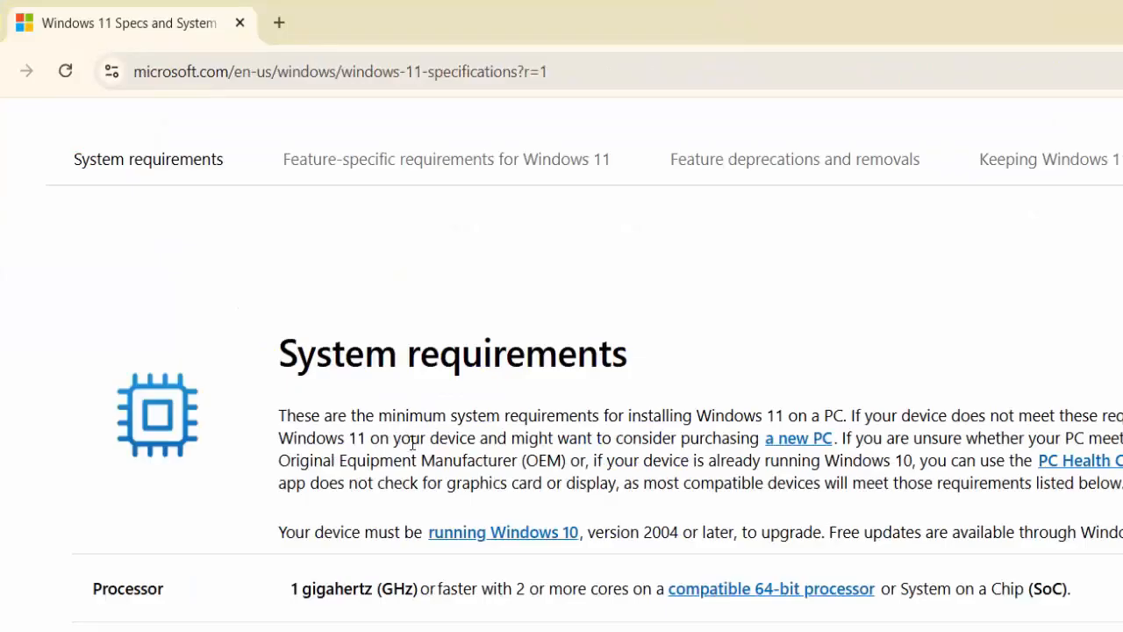
{"action": "mouse_move", "coordinate": [449, 607]}
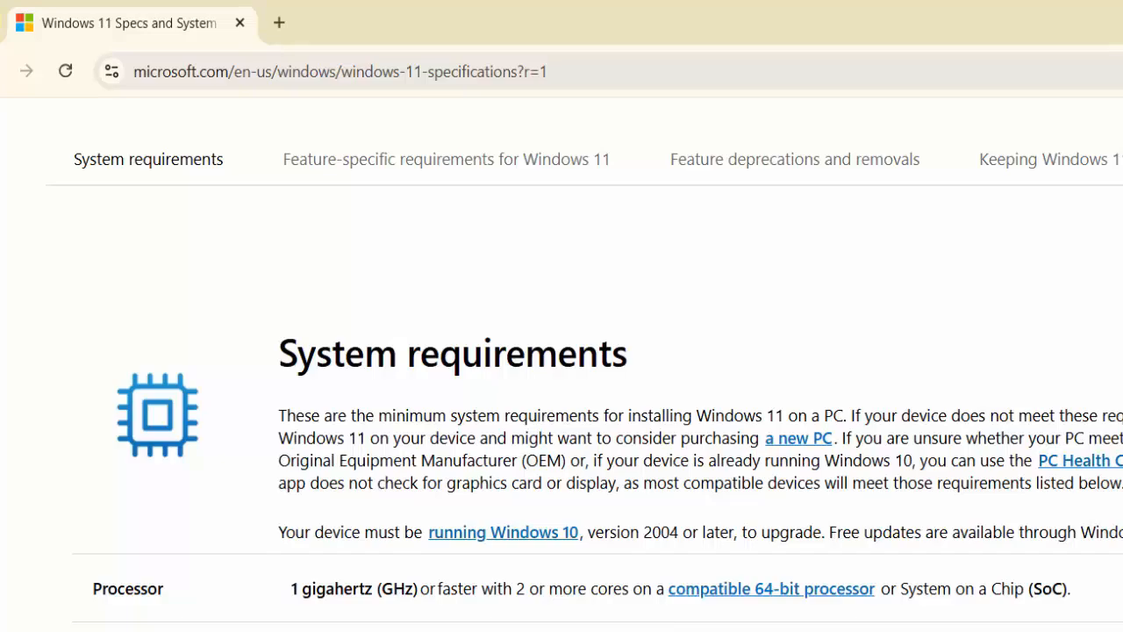
{"action": "scroll", "scroll_direction": "down", "scroll_amount": 3}
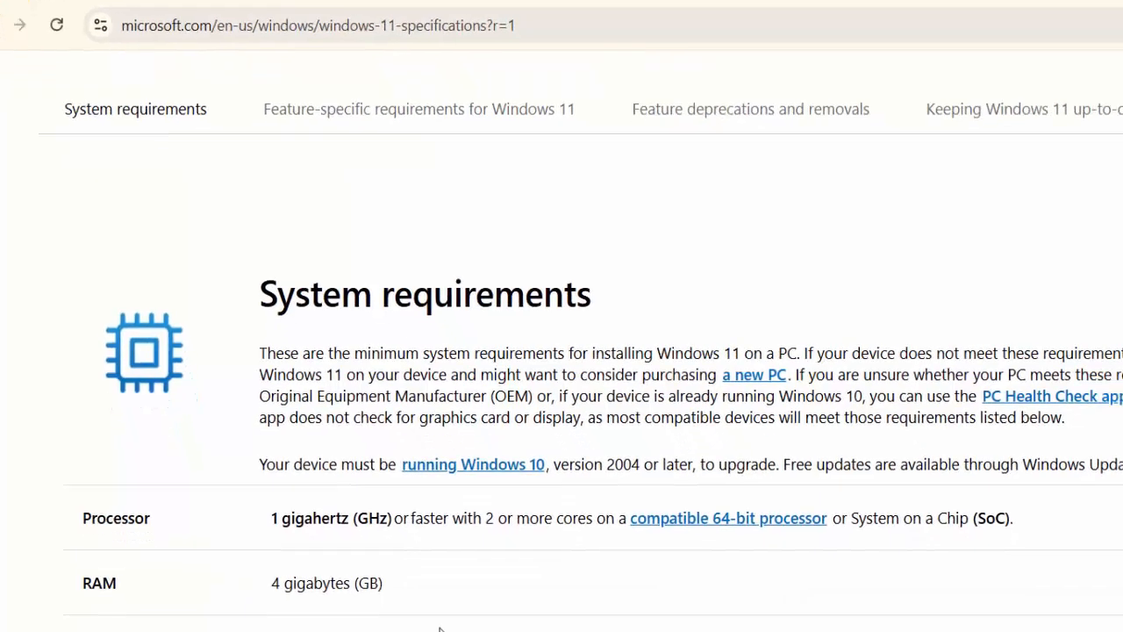
{"action": "scroll", "scroll_direction": "down", "scroll_amount": 3}
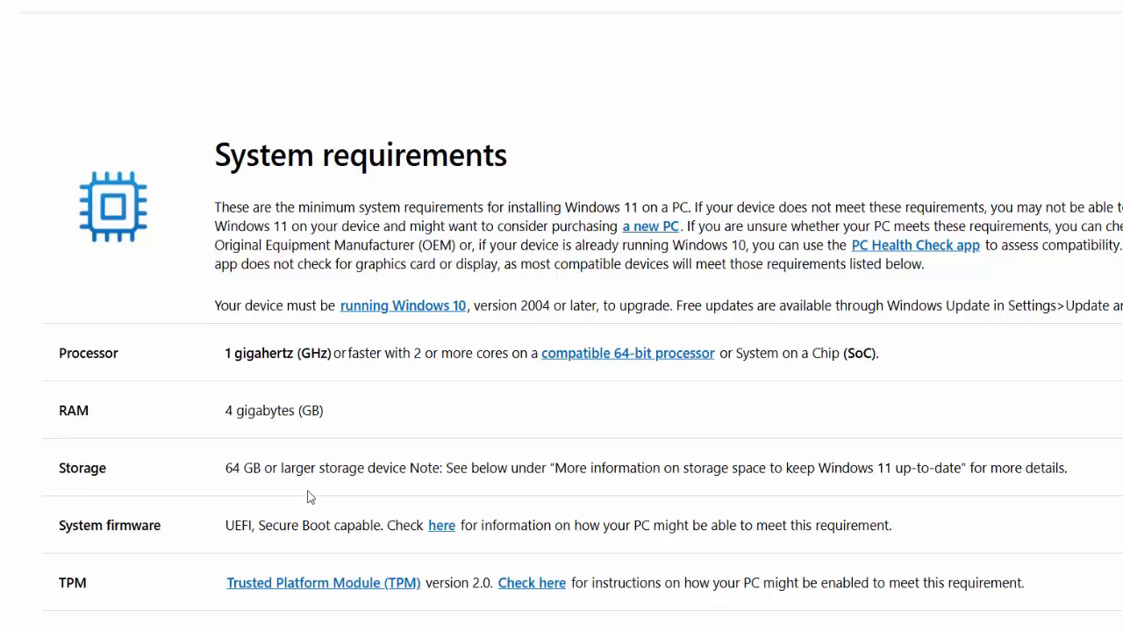
{"action": "scroll", "scroll_direction": "down", "scroll_amount": 3}
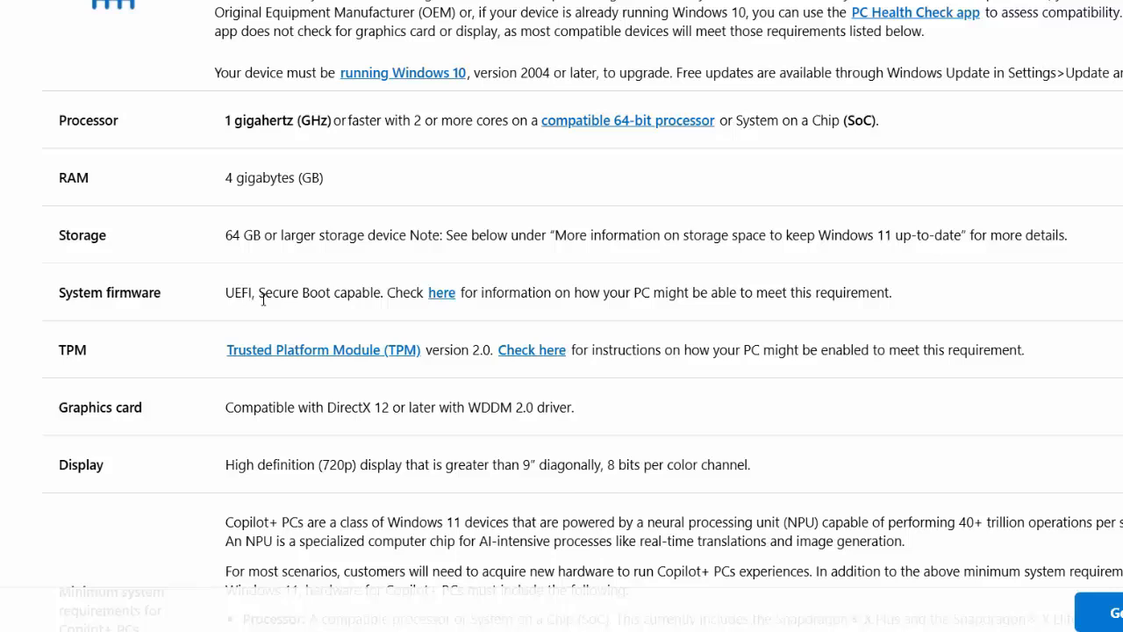
{"action": "scroll", "scroll_direction": "down", "scroll_amount": 3}
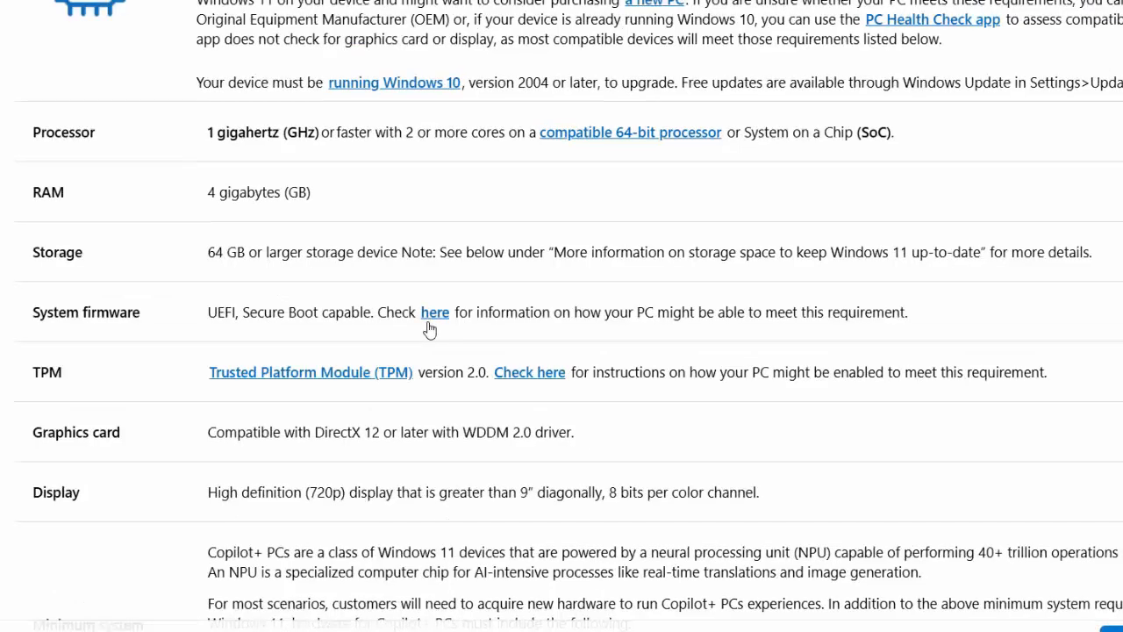
{"action": "left_click", "coordinate": [435, 313]}
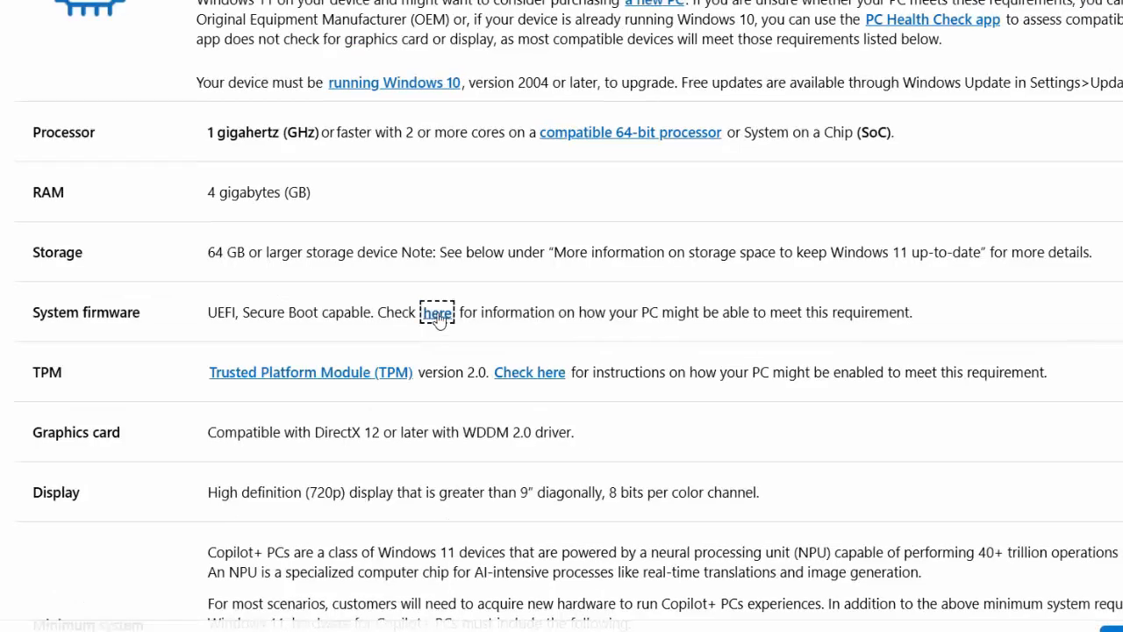
Open Microsoft's 'Windows 11 and Secure Boot' support article from the firmware link
{"action": "left_click", "coordinate": [435, 312]}
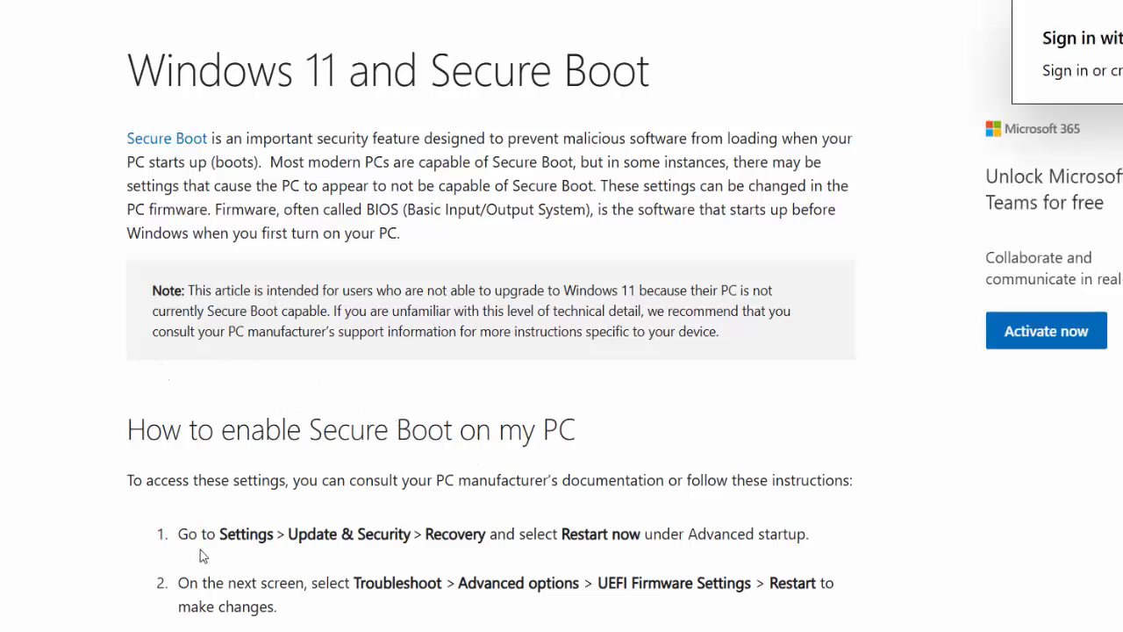
{"action": "mouse_move", "coordinate": [481, 551]}
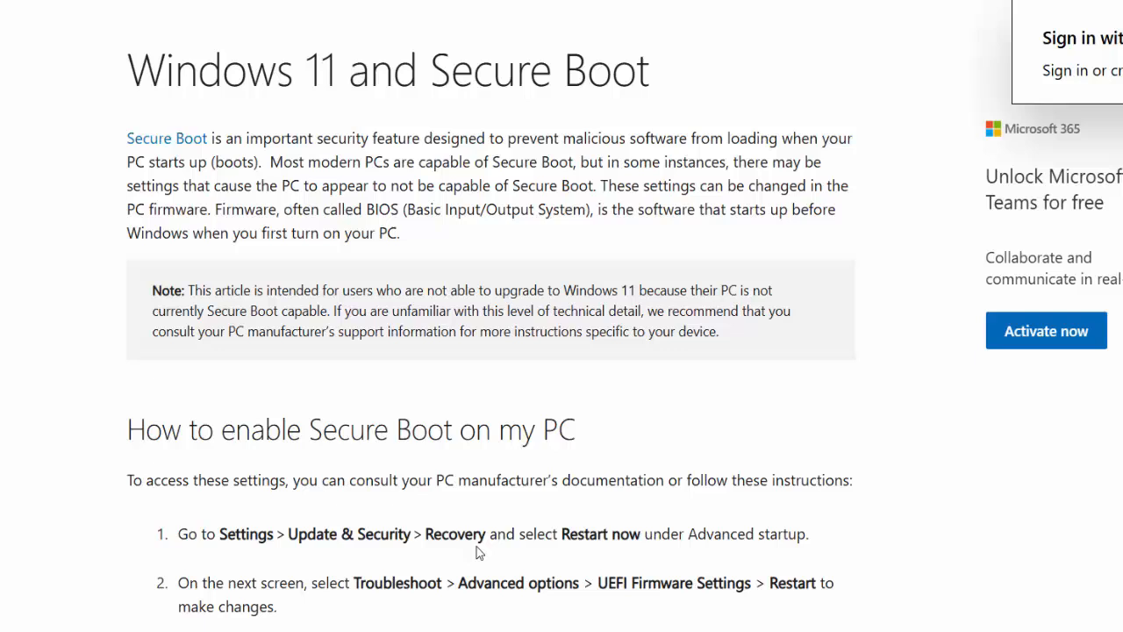
{"action": "mouse_move", "coordinate": [744, 554]}
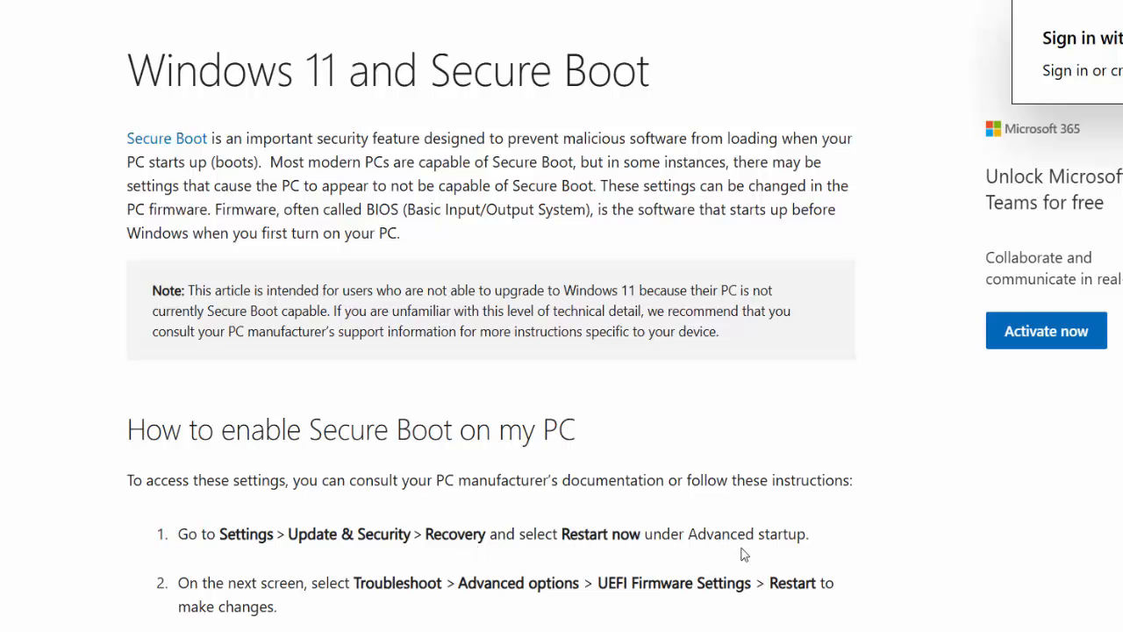
{"action": "mouse_move", "coordinate": [149, 614]}
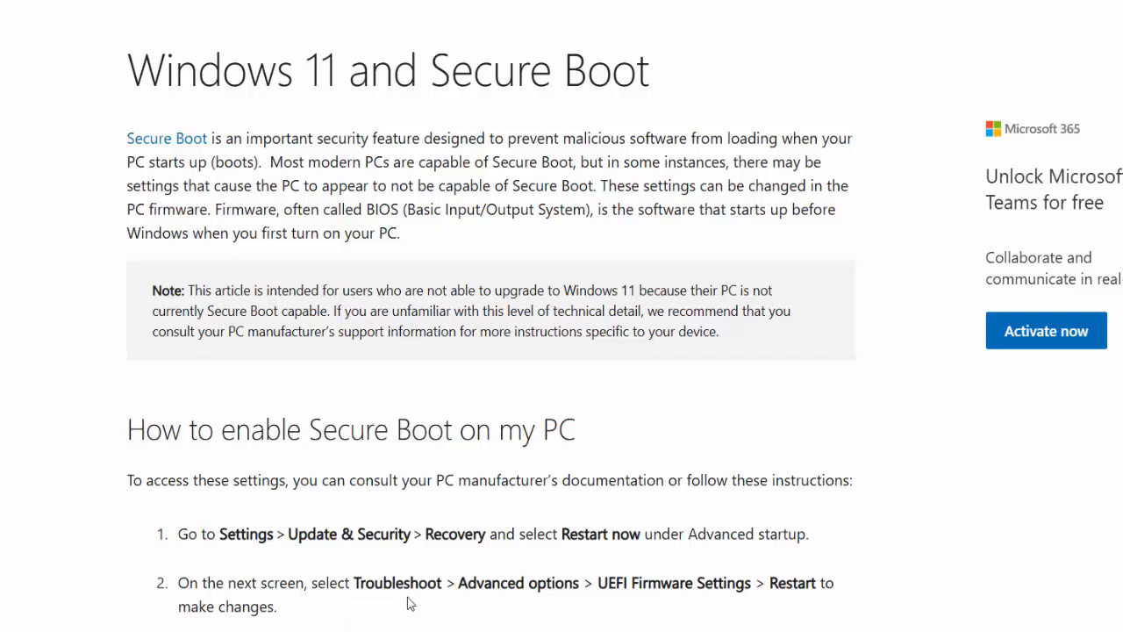
{"action": "mouse_move", "coordinate": [621, 592]}
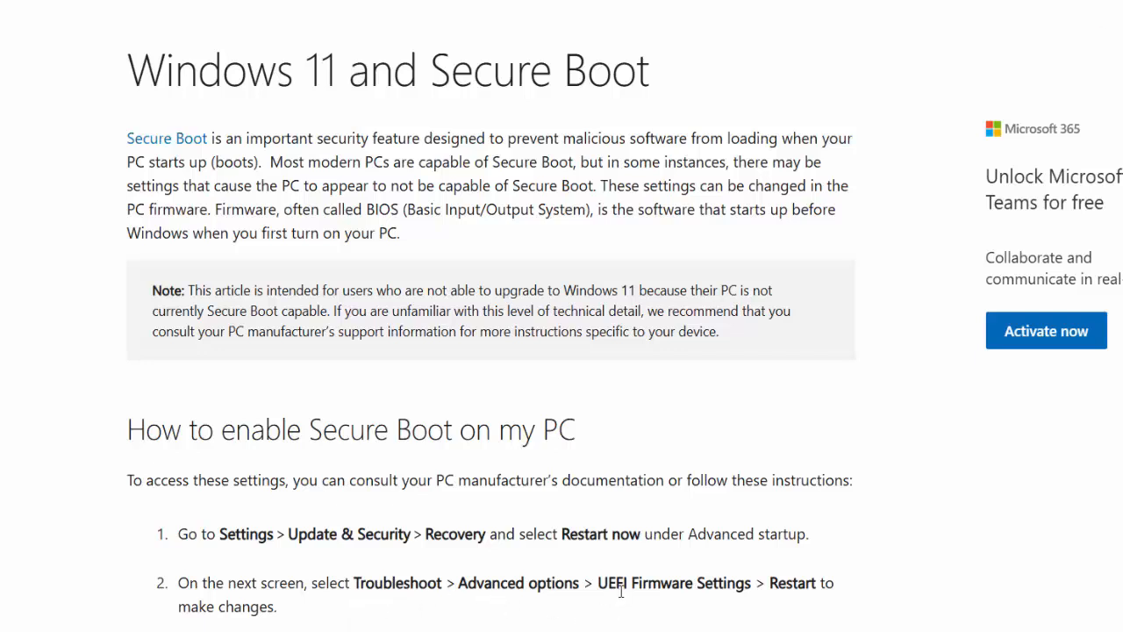
{"action": "mouse_move", "coordinate": [790, 604]}
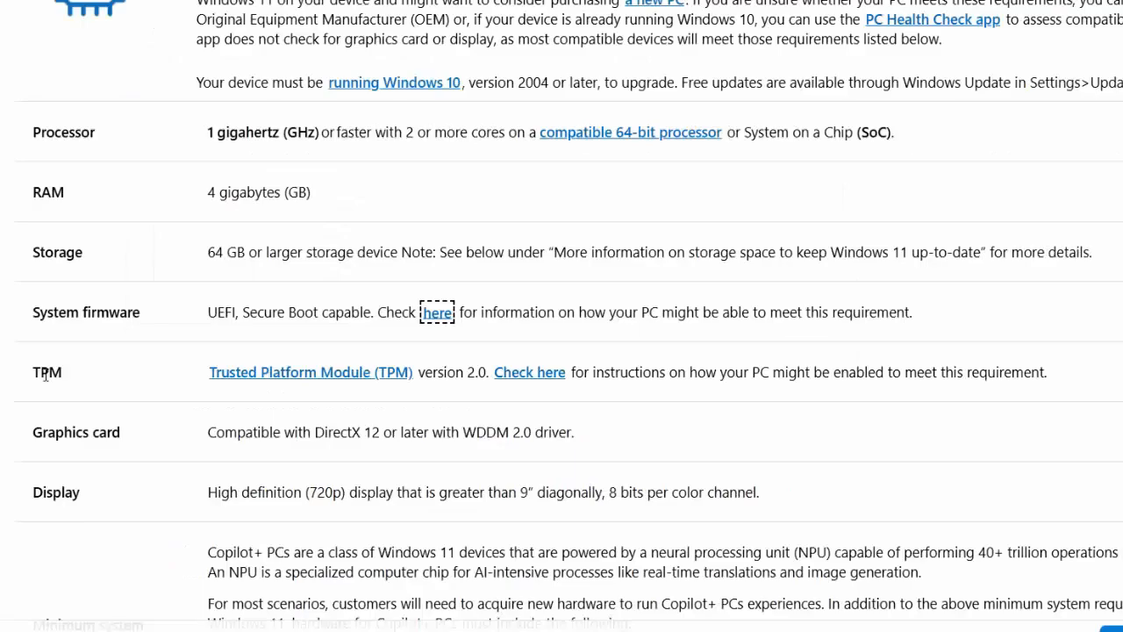
{"action": "mouse_move", "coordinate": [242, 393]}
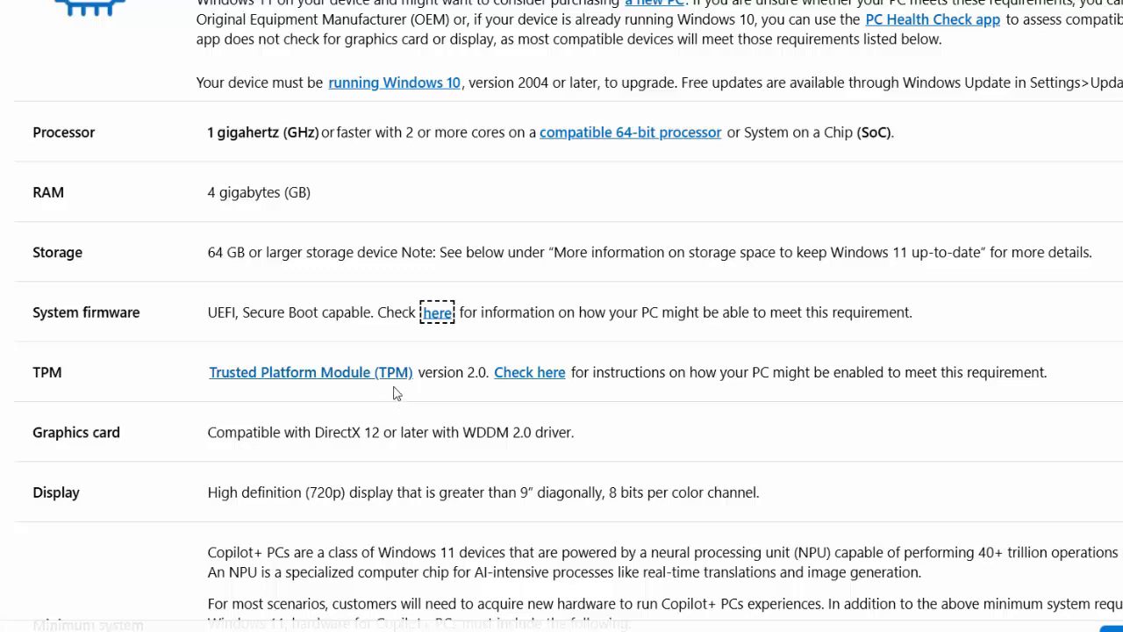
{"action": "mouse_move", "coordinate": [316, 383]}
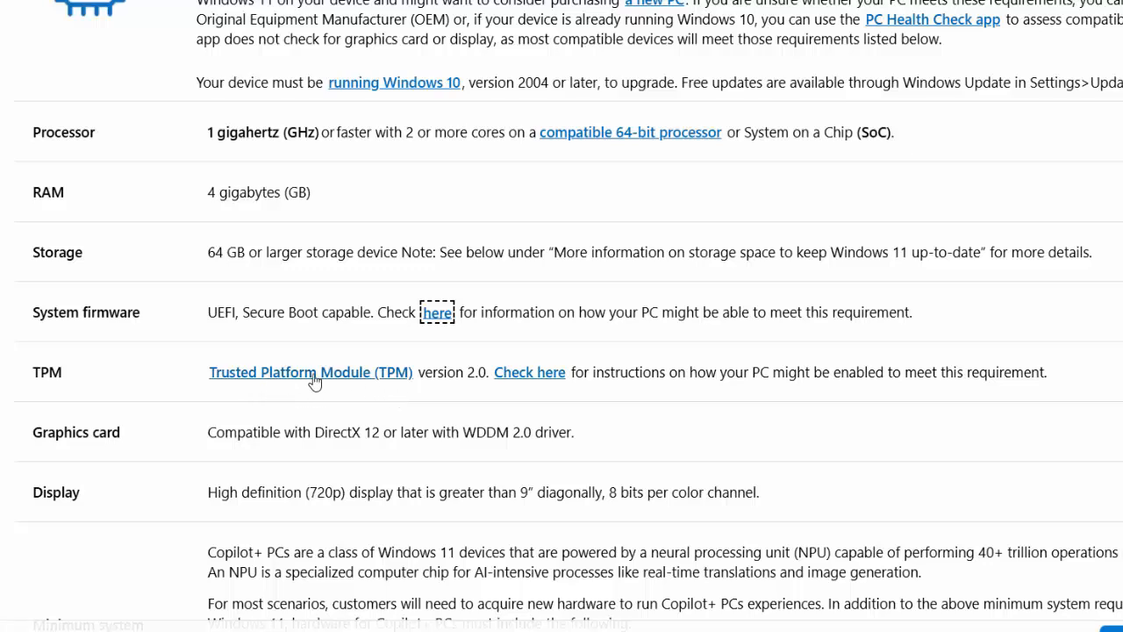
Open the Trusted Platform Module (TPM) article and read its feature description
{"action": "left_click", "coordinate": [309, 372]}
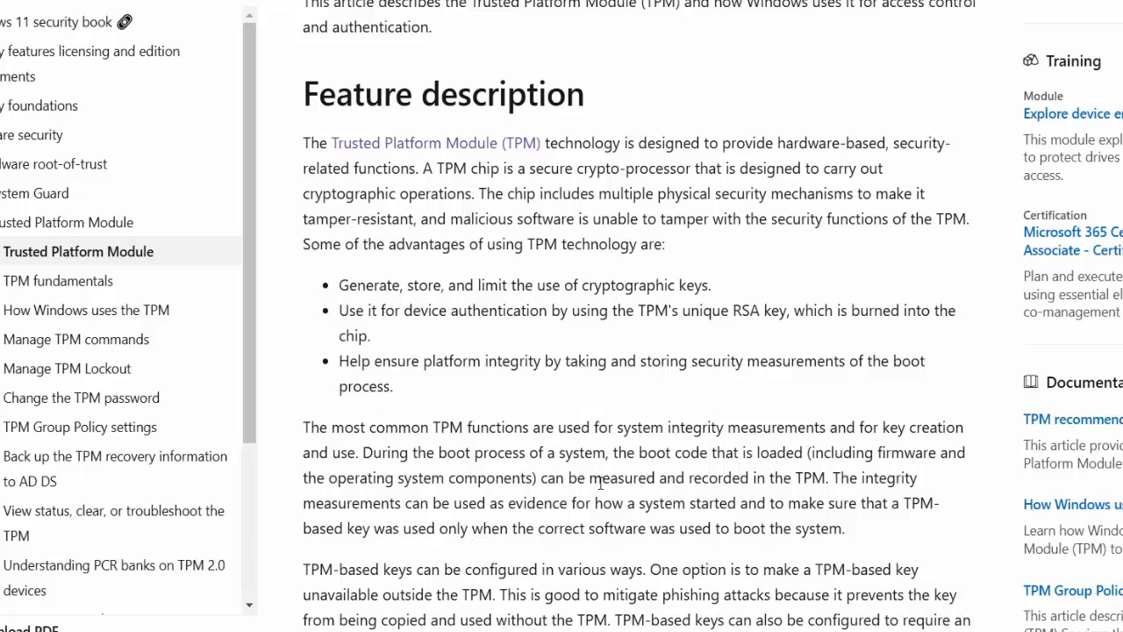
{"action": "scroll", "scroll_direction": "down", "scroll_amount": 3}
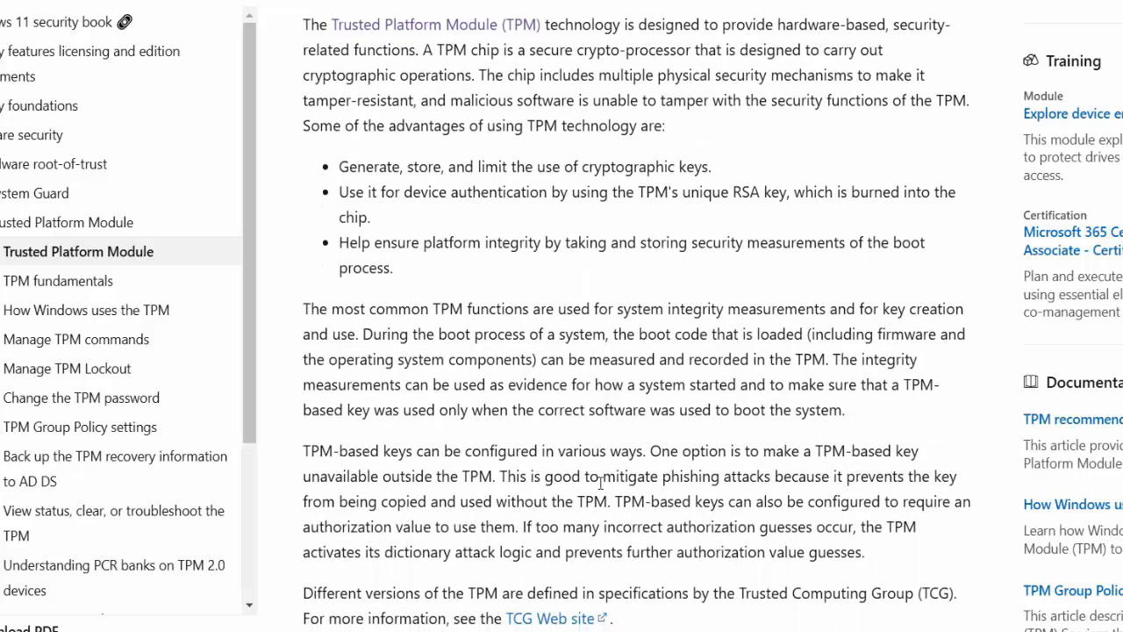
{"action": "scroll", "scroll_direction": "down", "scroll_amount": 3}
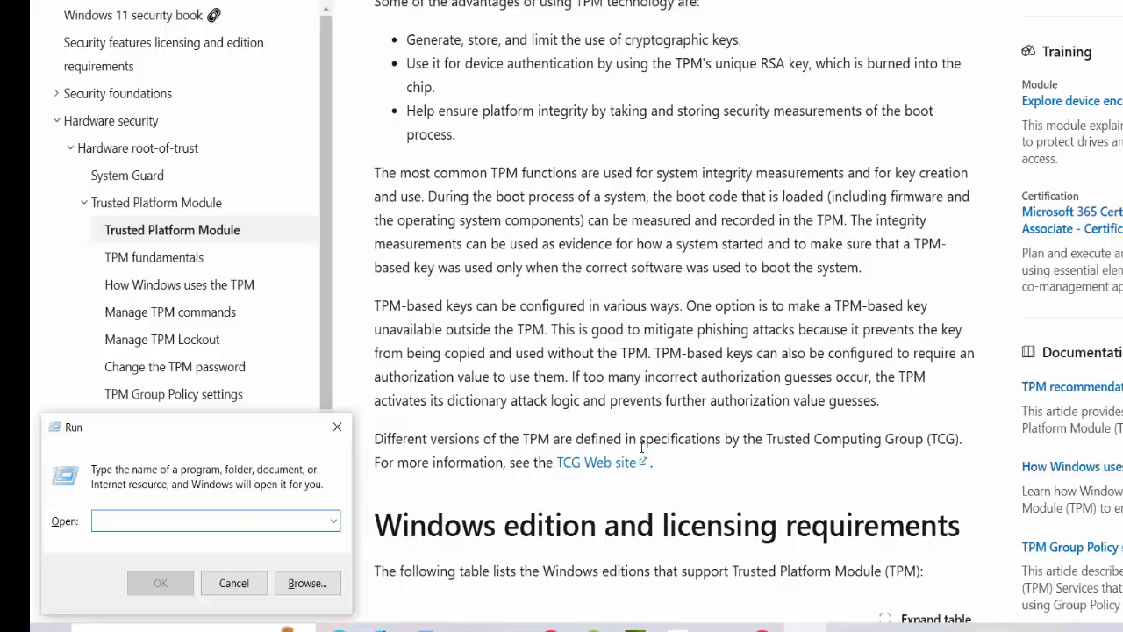
Enter tpm.msc in the Run dialog to open TPM management
{"action": "type", "text": "tm"}
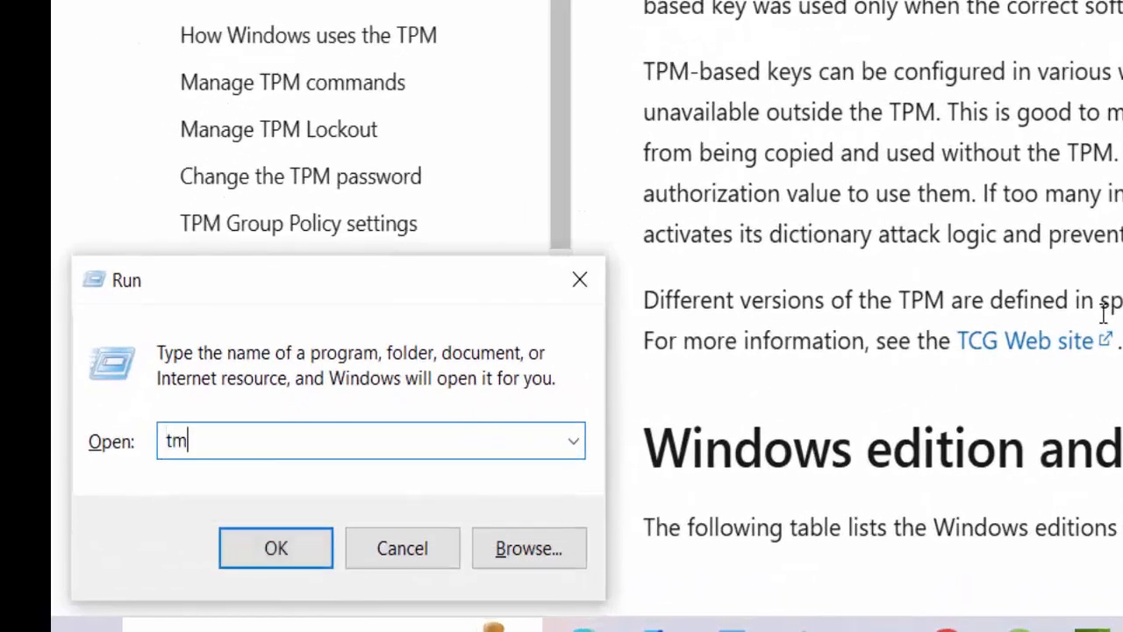
{"action": "type", "text": "pm."}
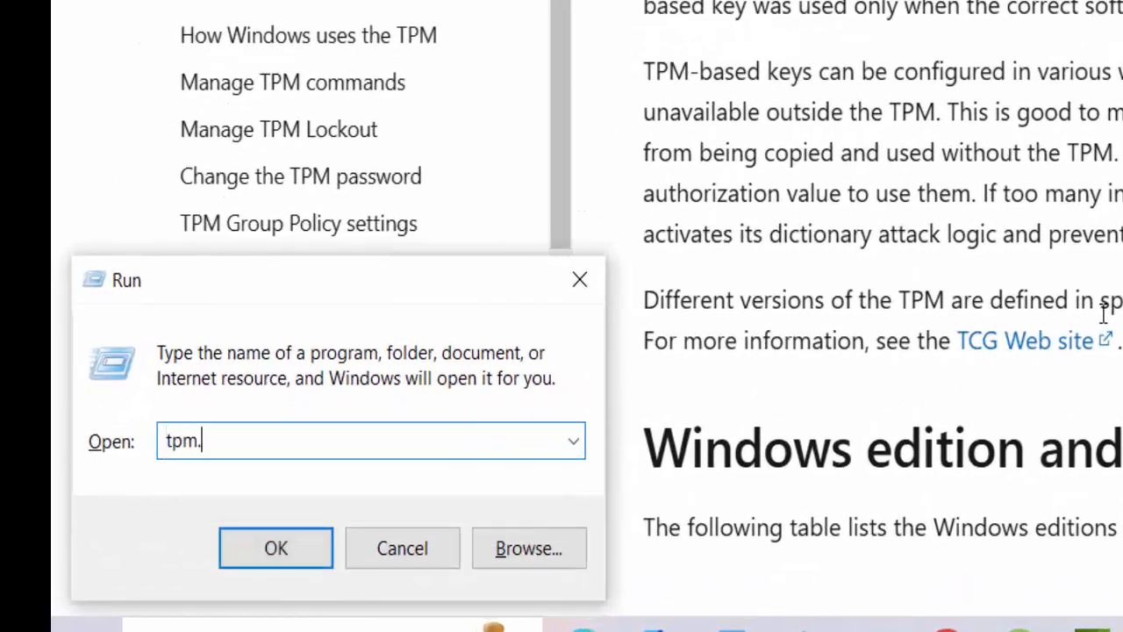
{"action": "type", "text": "msc"}
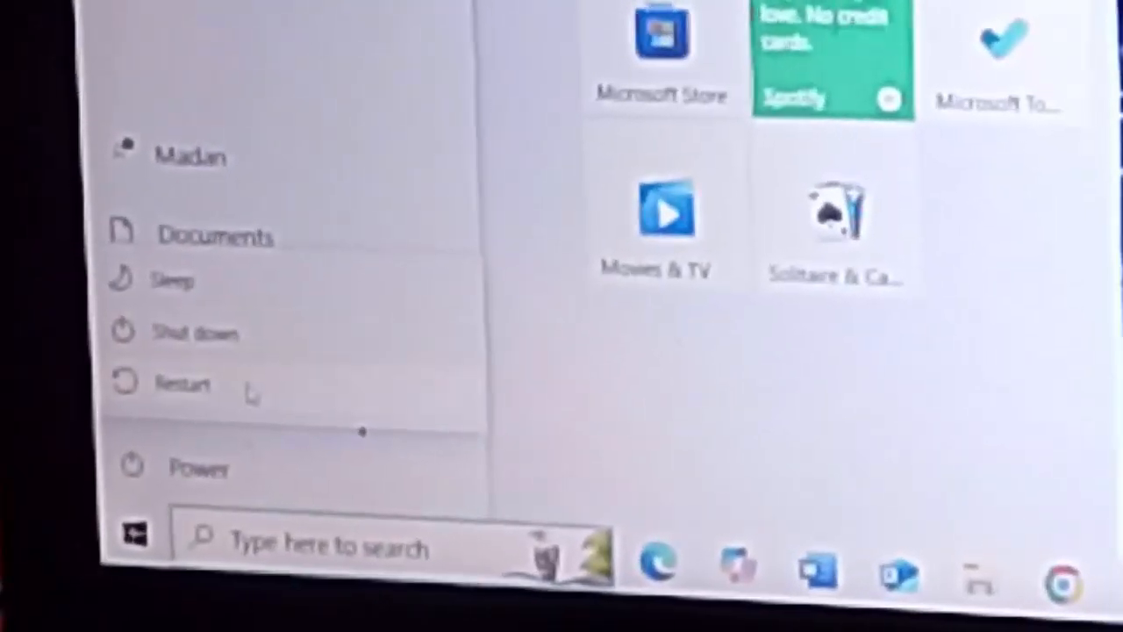
Restart the laptop anyway despite the blocking app and enter HP BIOS Setup with F10
{"action": "left_click", "coordinate": [182, 383]}
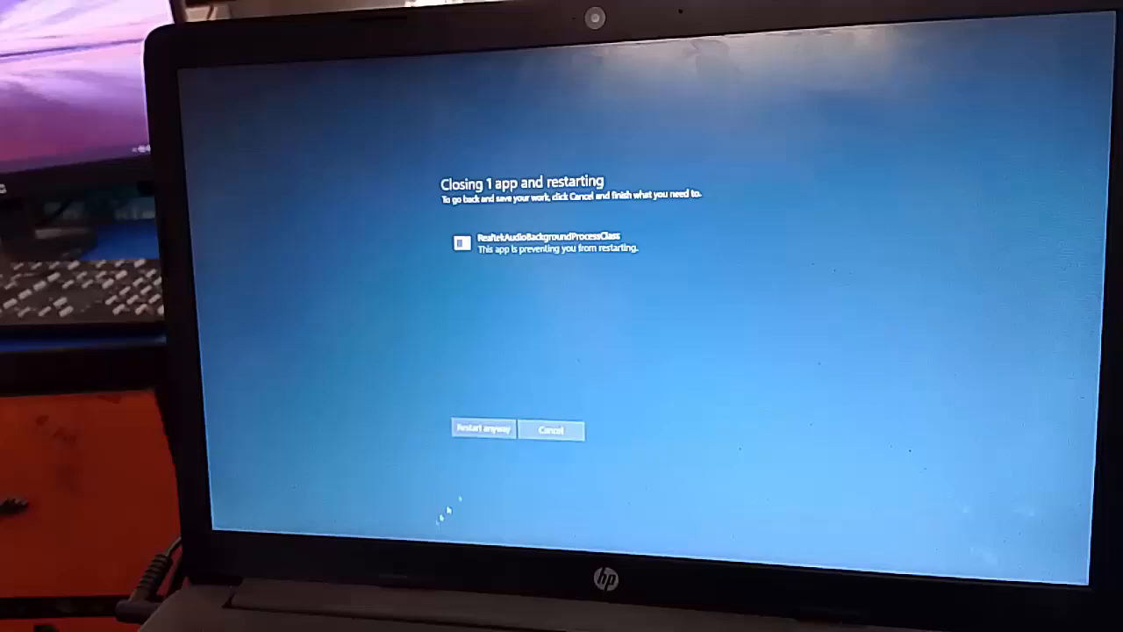
{"action": "left_click", "coordinate": [483, 428]}
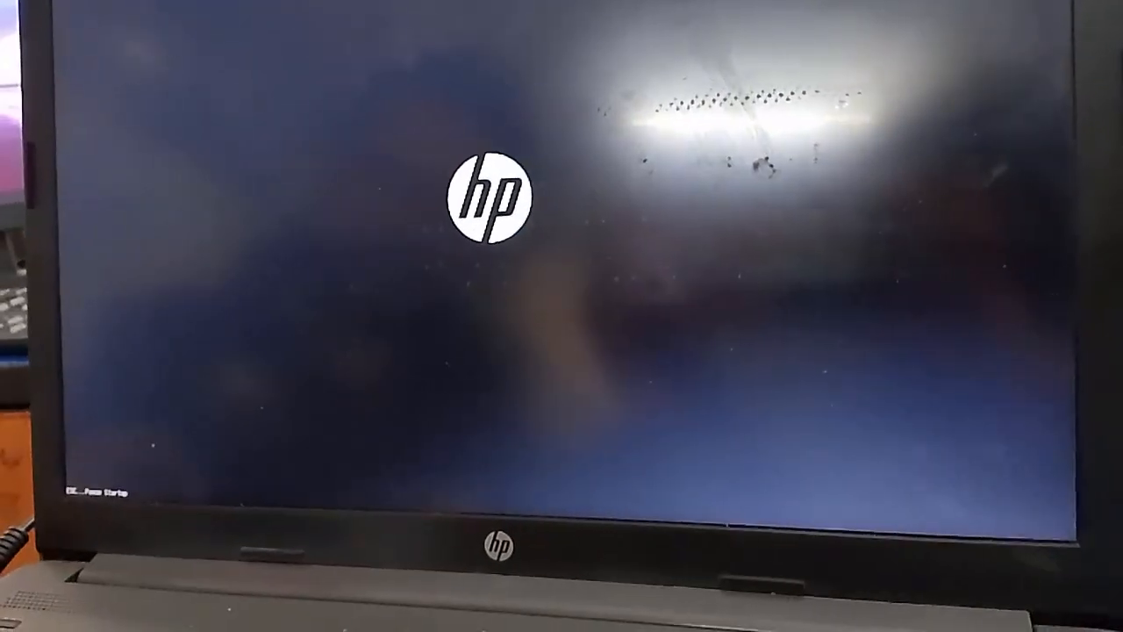
{"action": "key", "text": "f10"}
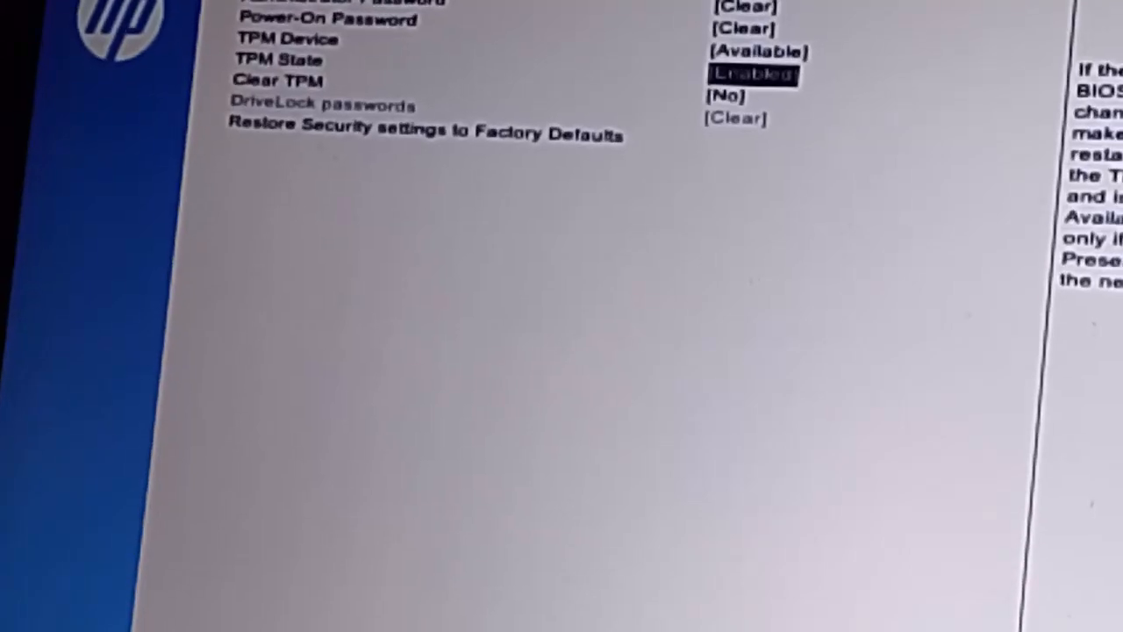
With TPM State Enabled, set Clear TPM to Yes and save changes on exit
{"action": "left_click", "coordinate": [755, 74]}
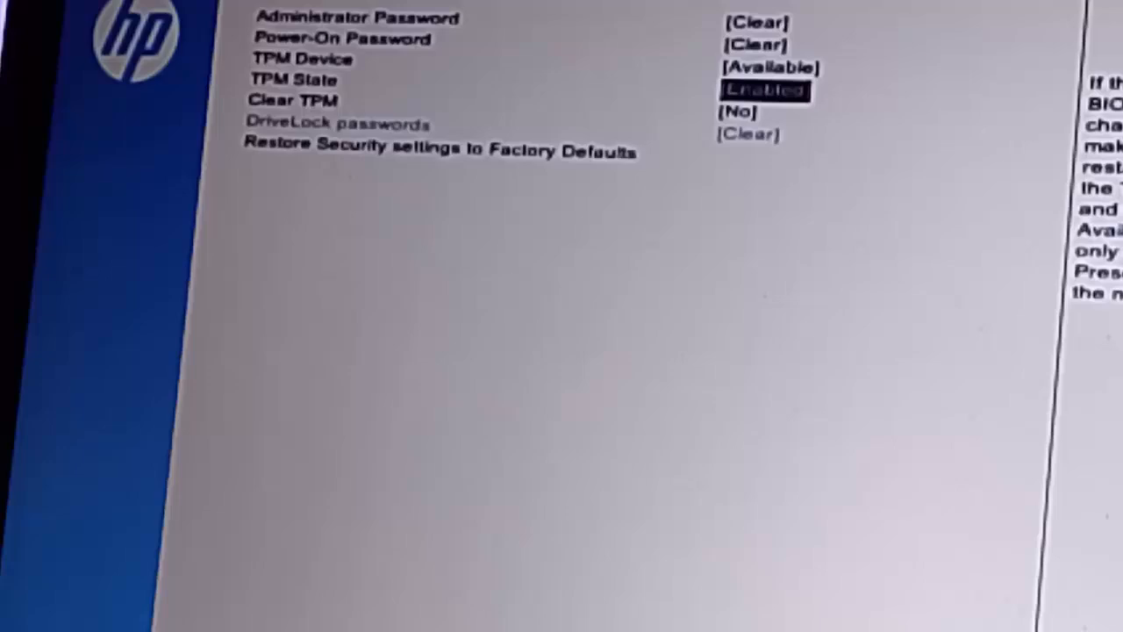
{"action": "left_click", "coordinate": [295, 98]}
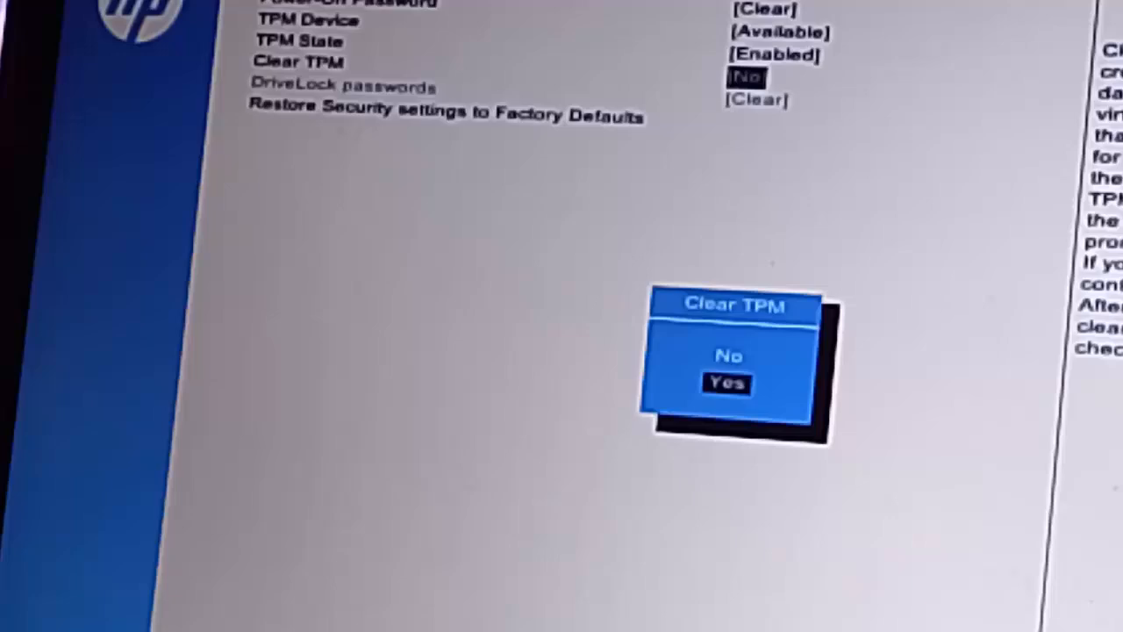
{"action": "left_click", "coordinate": [727, 382]}
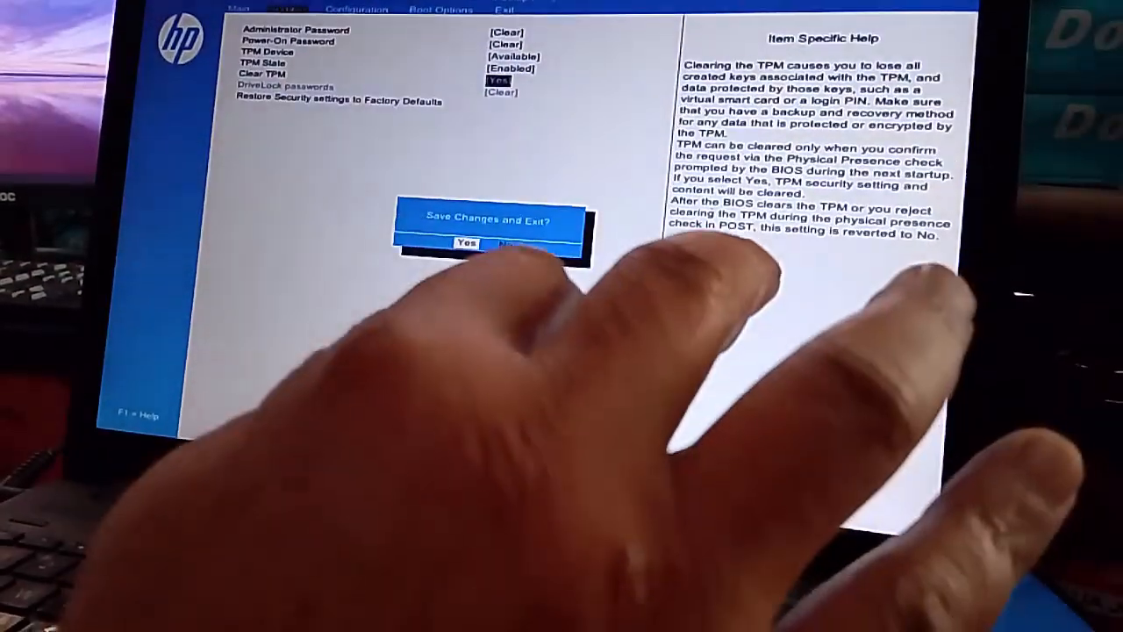
{"action": "left_click", "coordinate": [467, 242]}
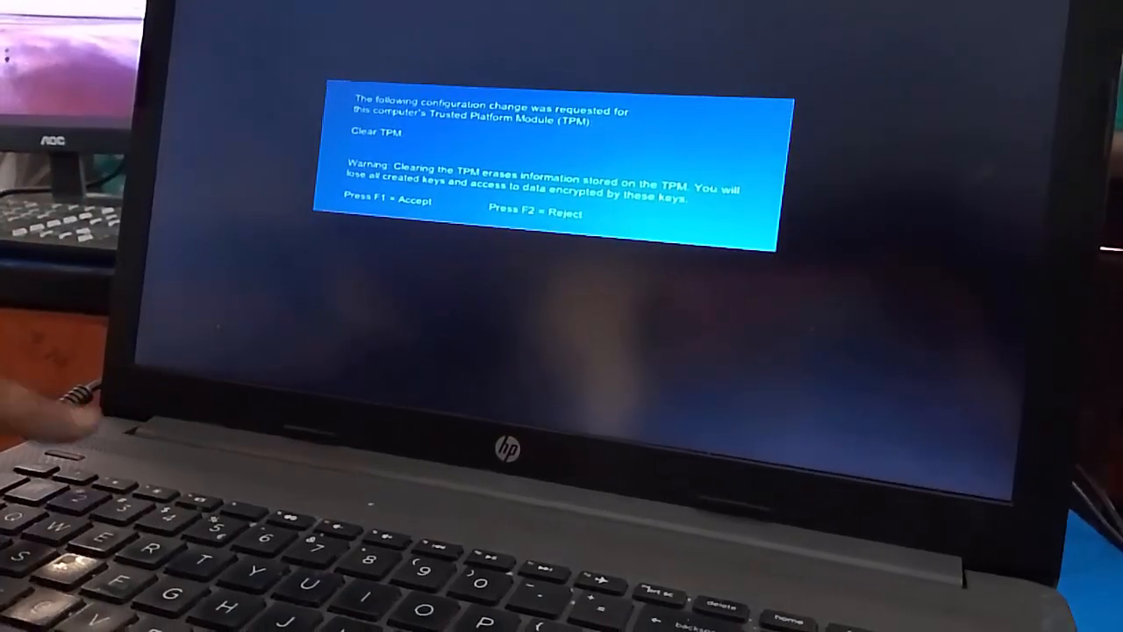
Accept the TPM clear request with F1 so the laptop continues booting
{"action": "key", "text": "f1"}
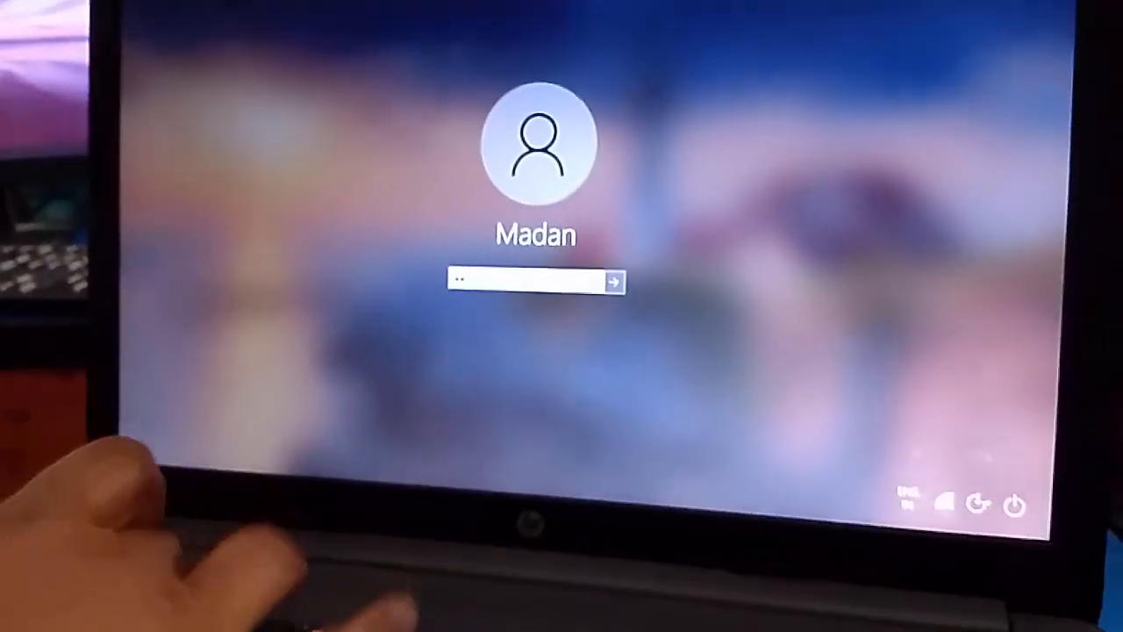
Sign in with the password and open the Start menu on the desktop
{"action": "type", "text": "password"}
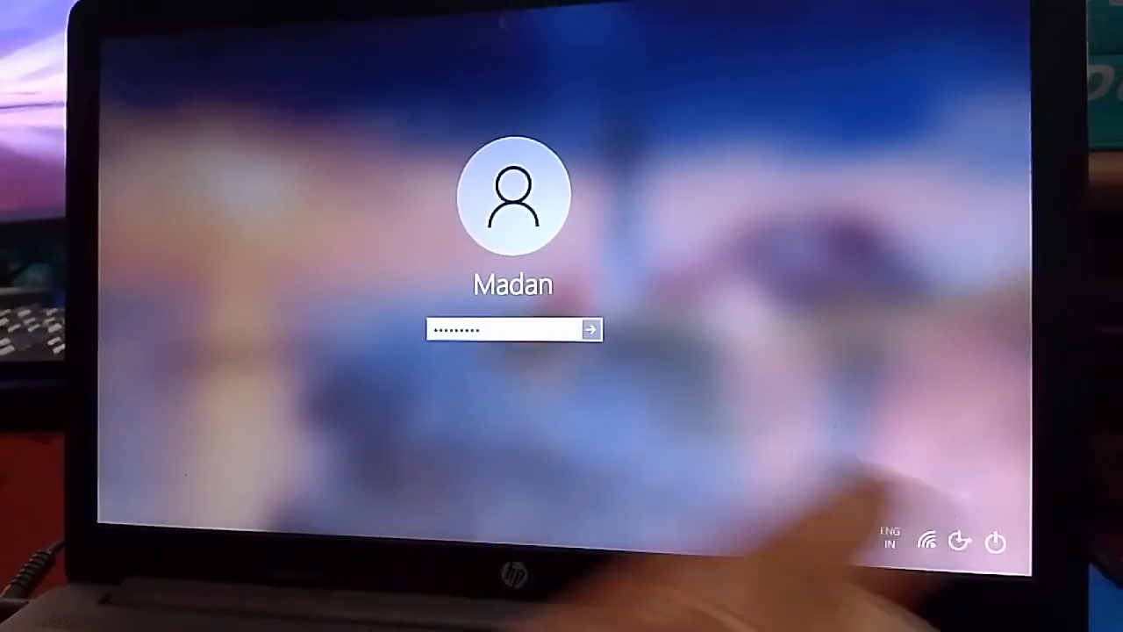
{"action": "left_click", "coordinate": [594, 330]}
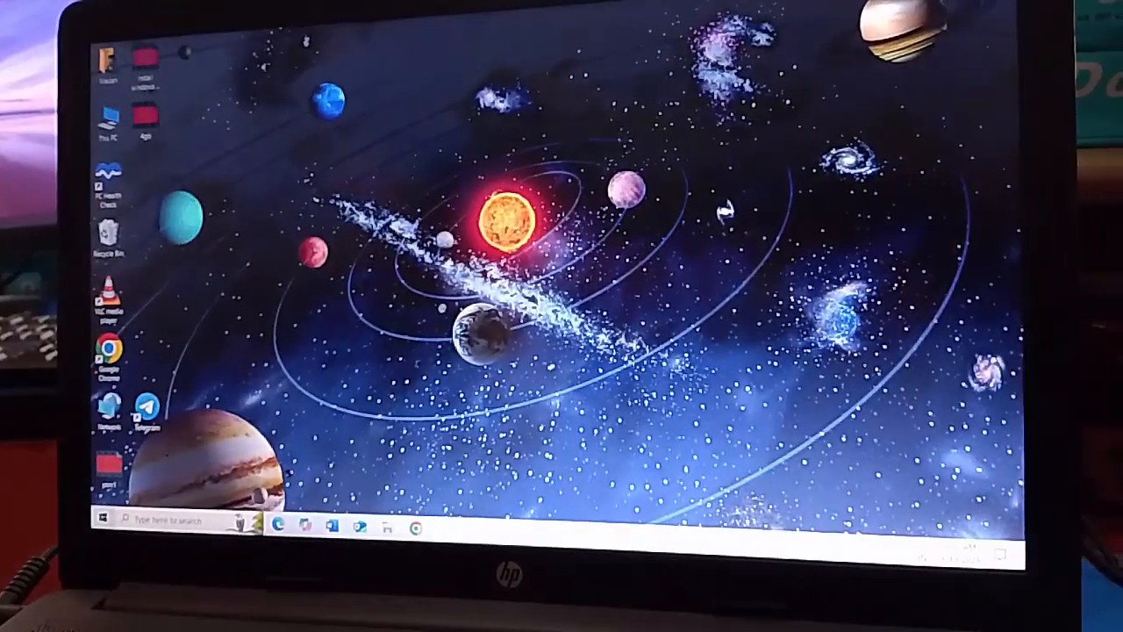
{"action": "left_click", "coordinate": [101, 530]}
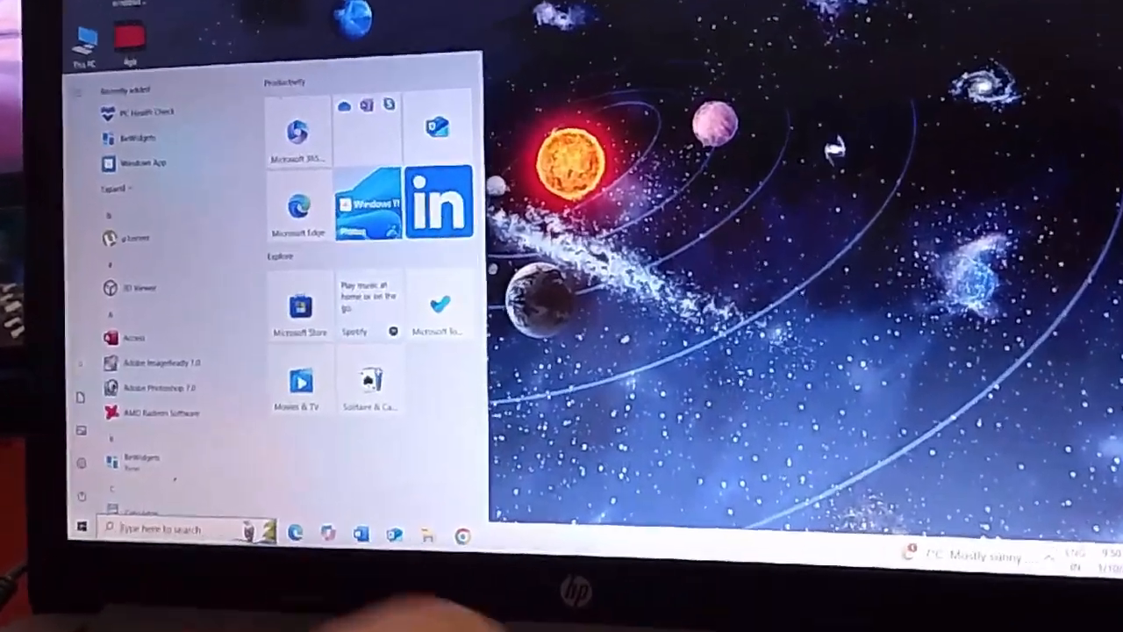